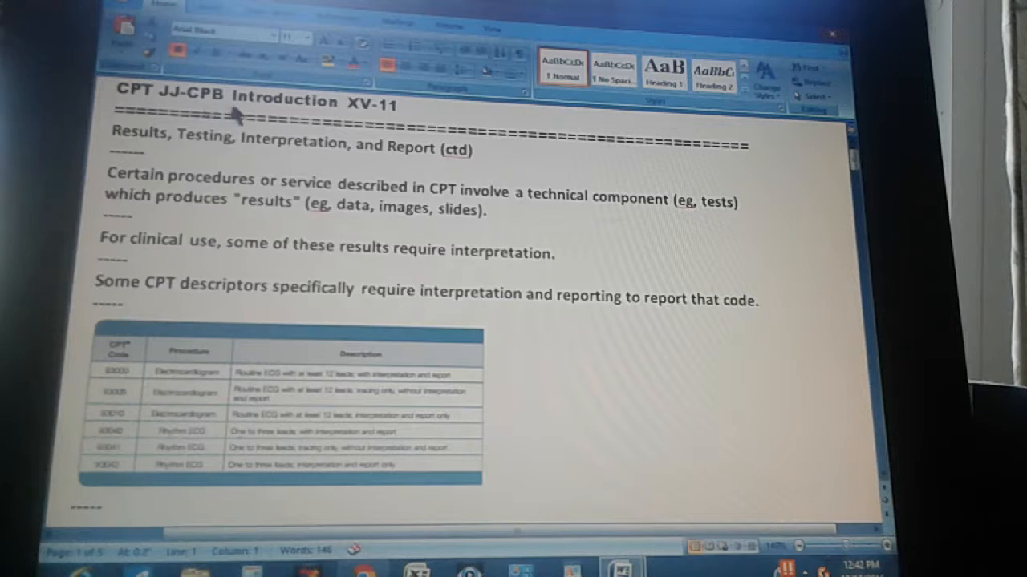
mouse_move(345, 122)
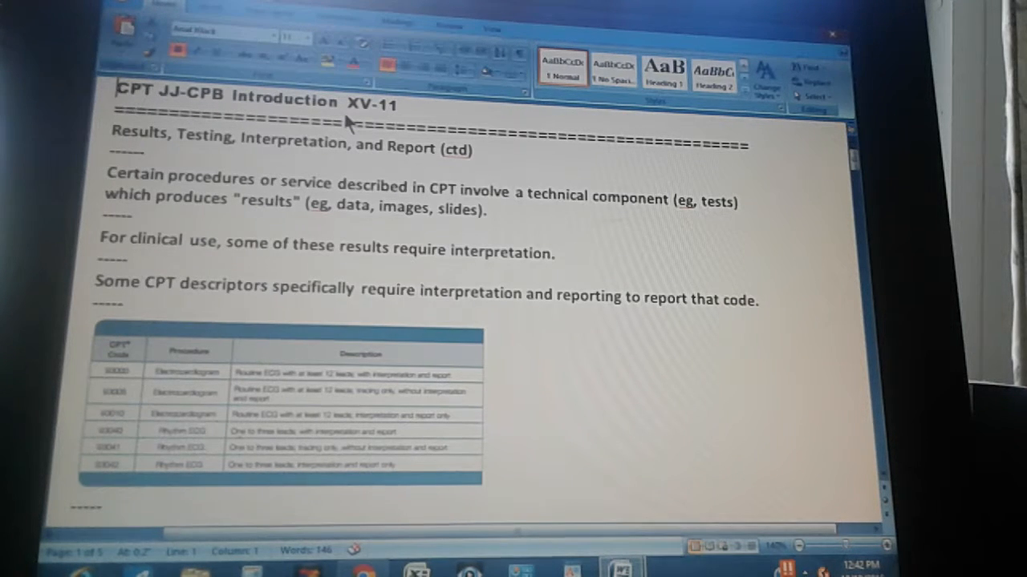
mouse_move(141, 147)
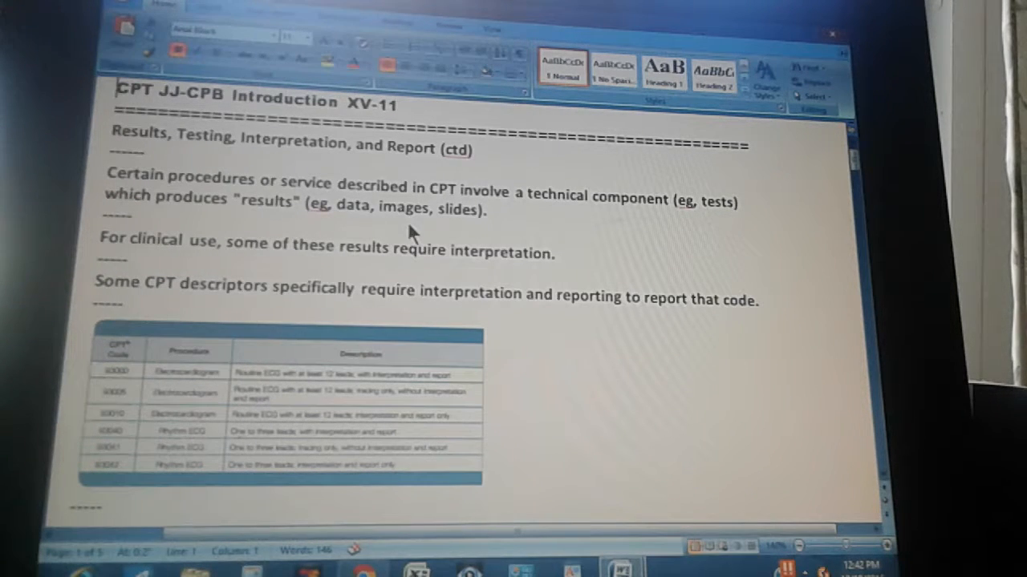
mouse_move(136, 260)
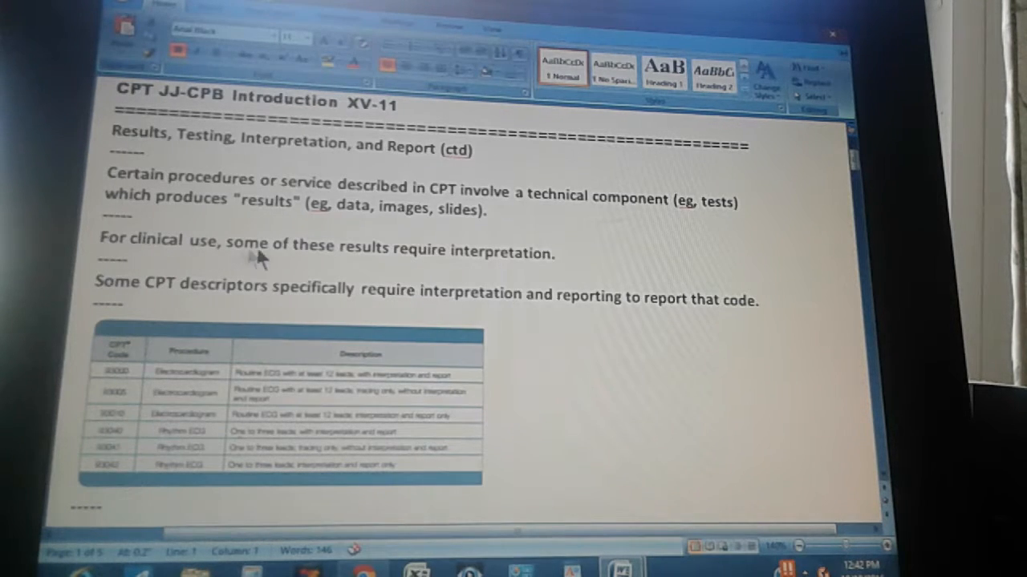
mouse_move(361, 273)
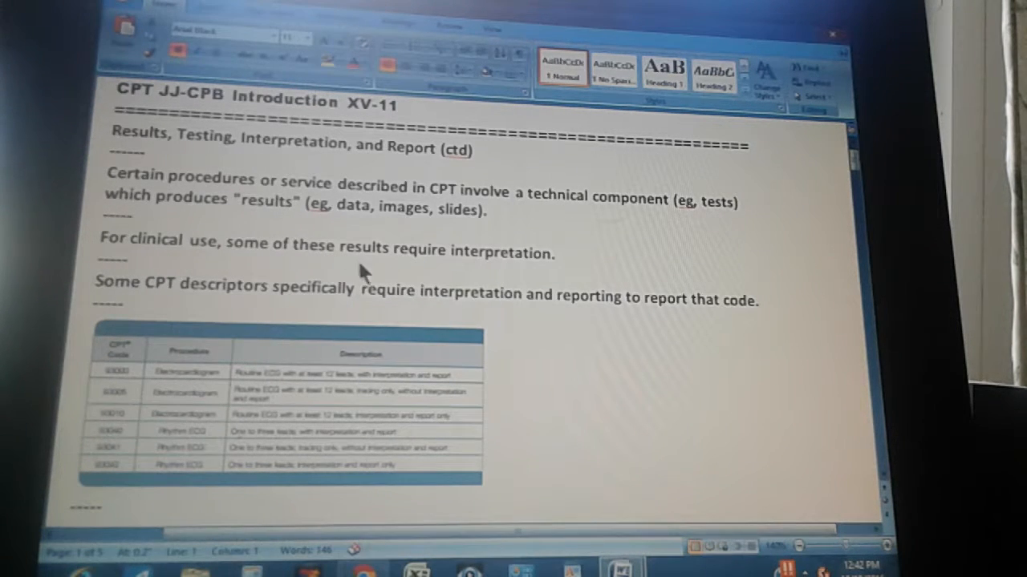
mouse_move(535, 273)
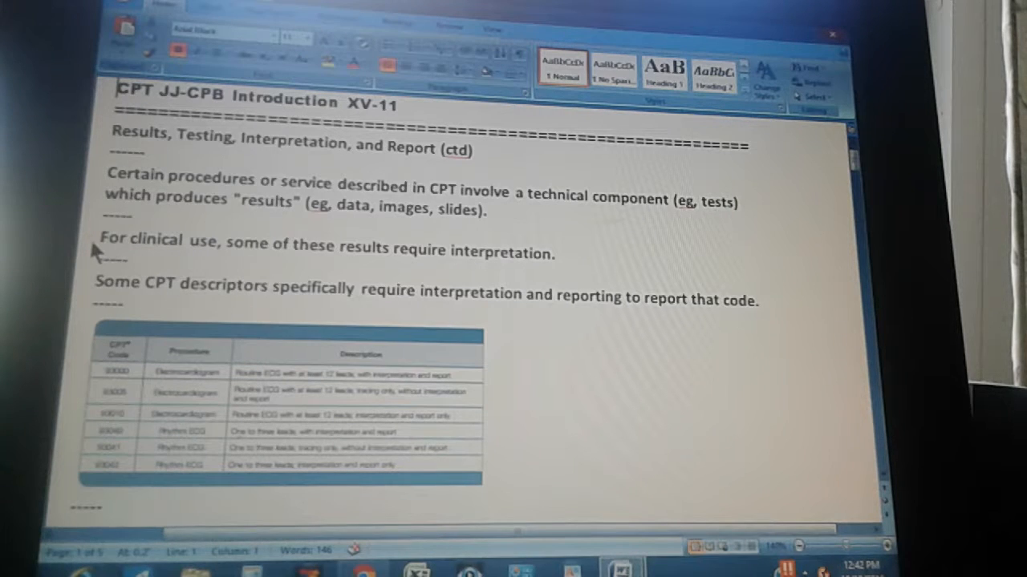
mouse_move(109, 308)
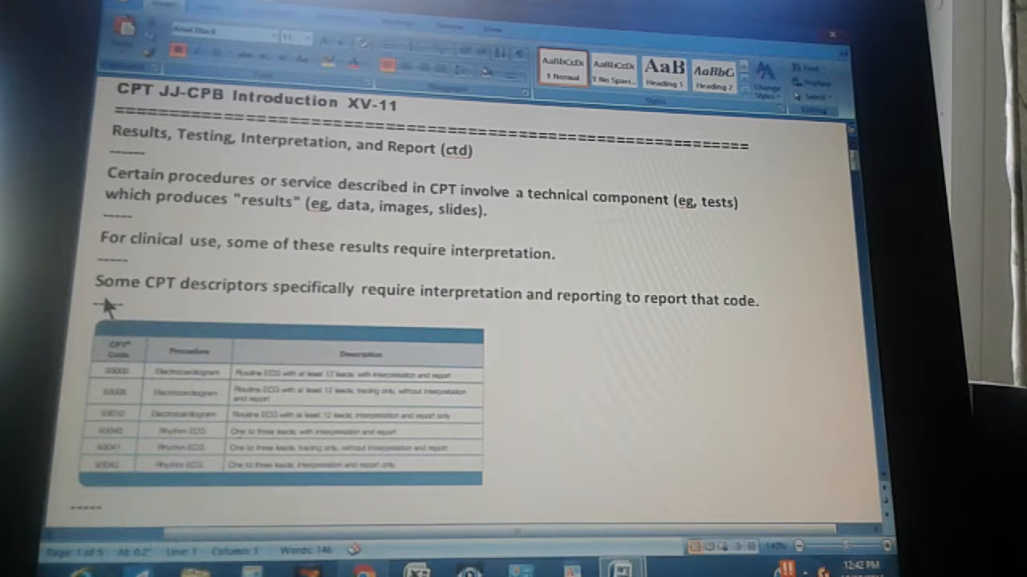
mouse_move(228, 311)
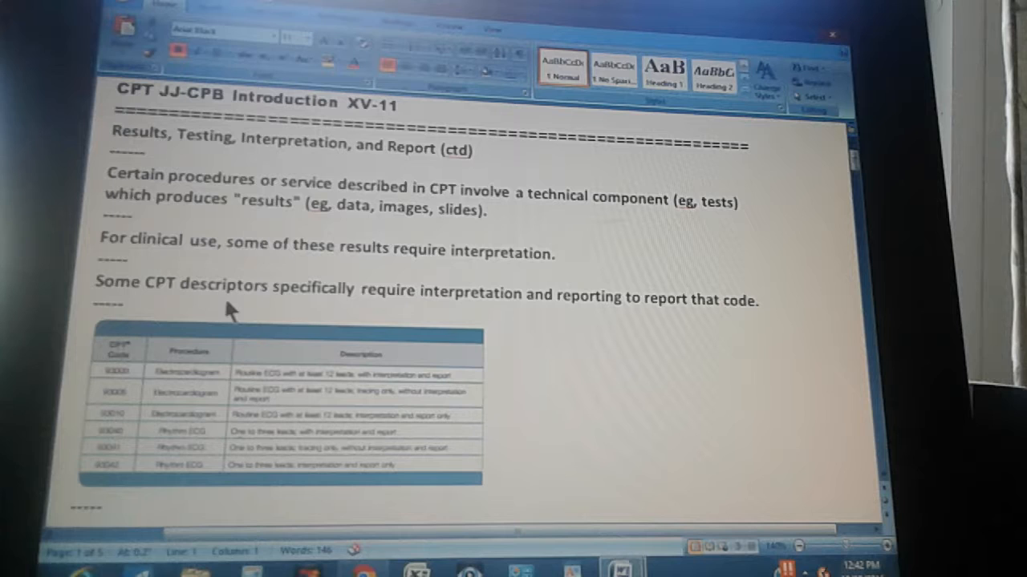
mouse_move(513, 324)
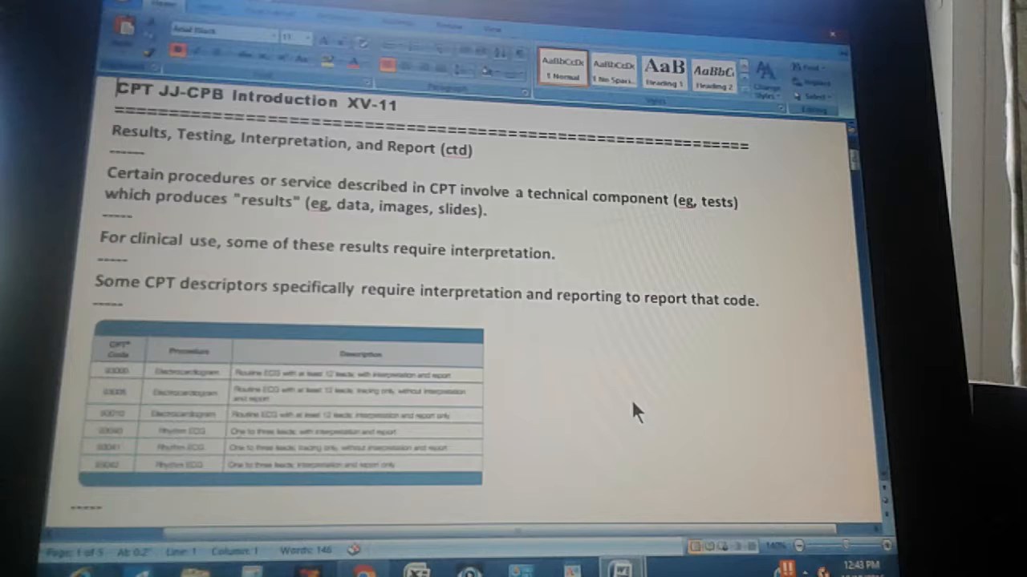
scroll(down, 3)
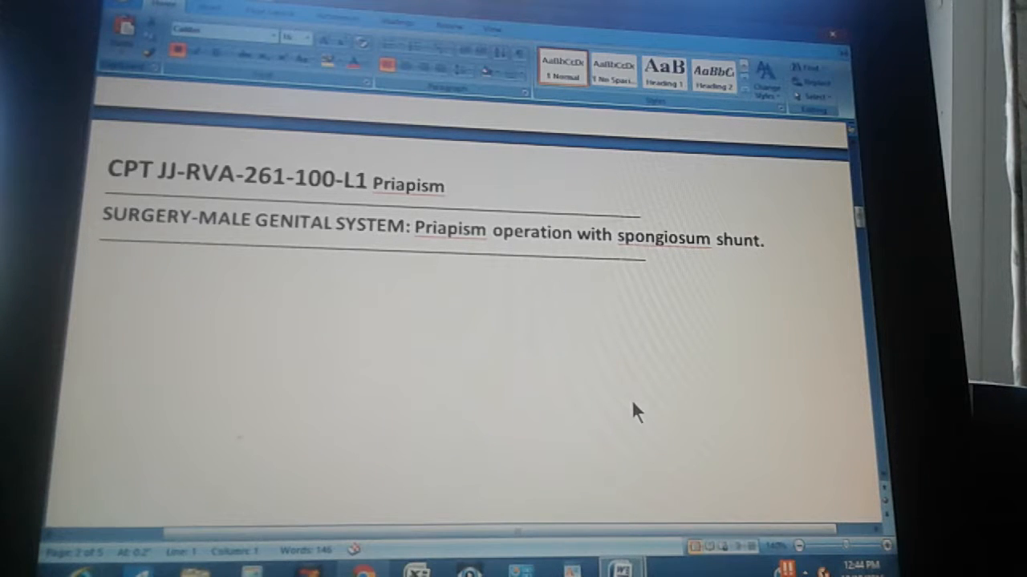
scroll(down, 3)
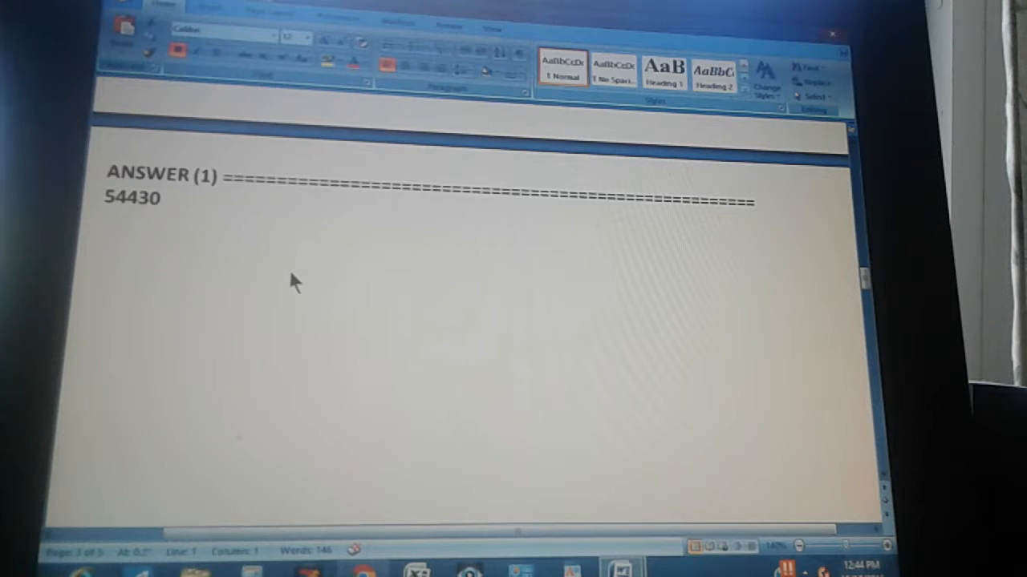
scroll(up, 3)
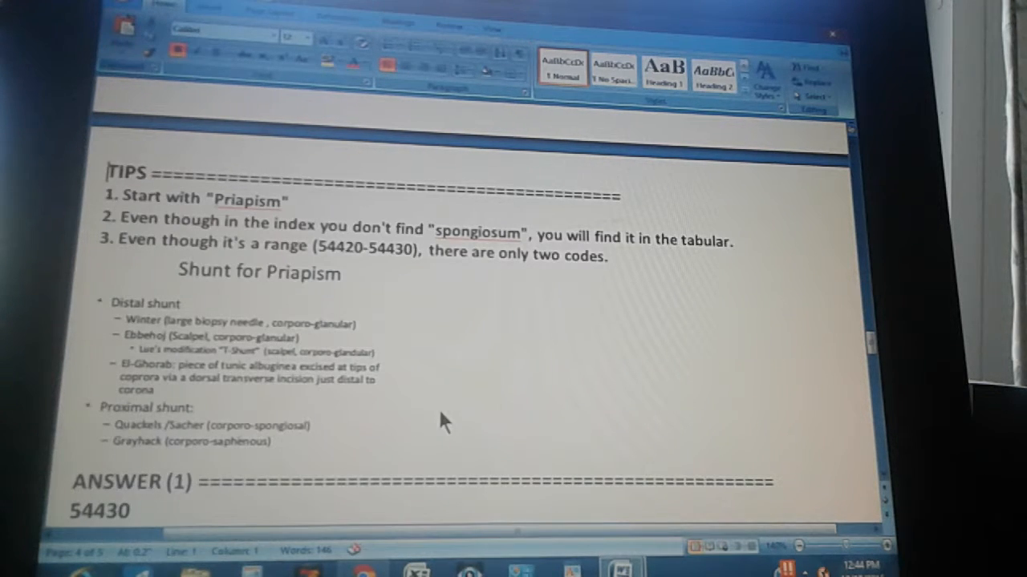
mouse_move(552, 404)
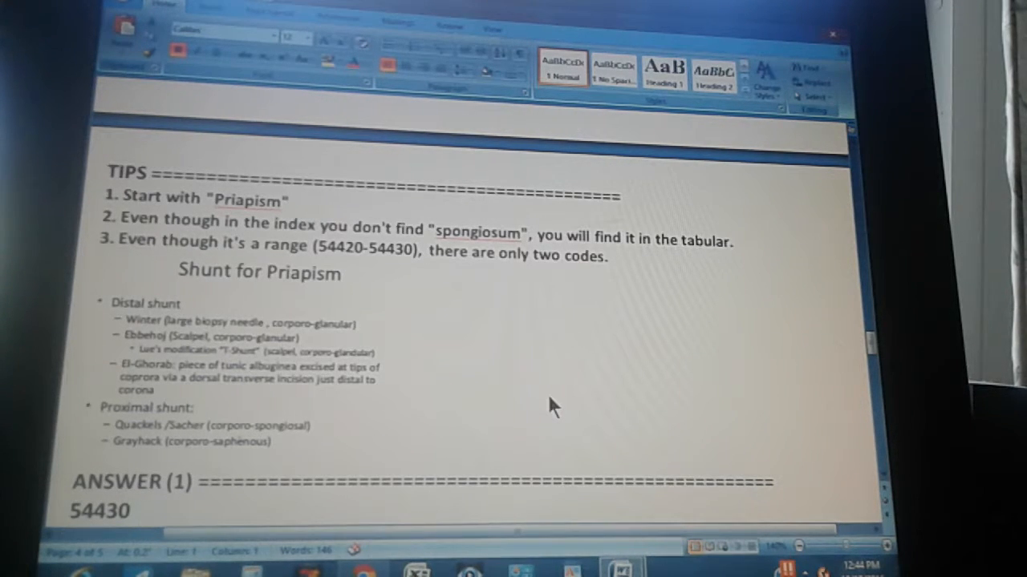
mouse_move(490, 404)
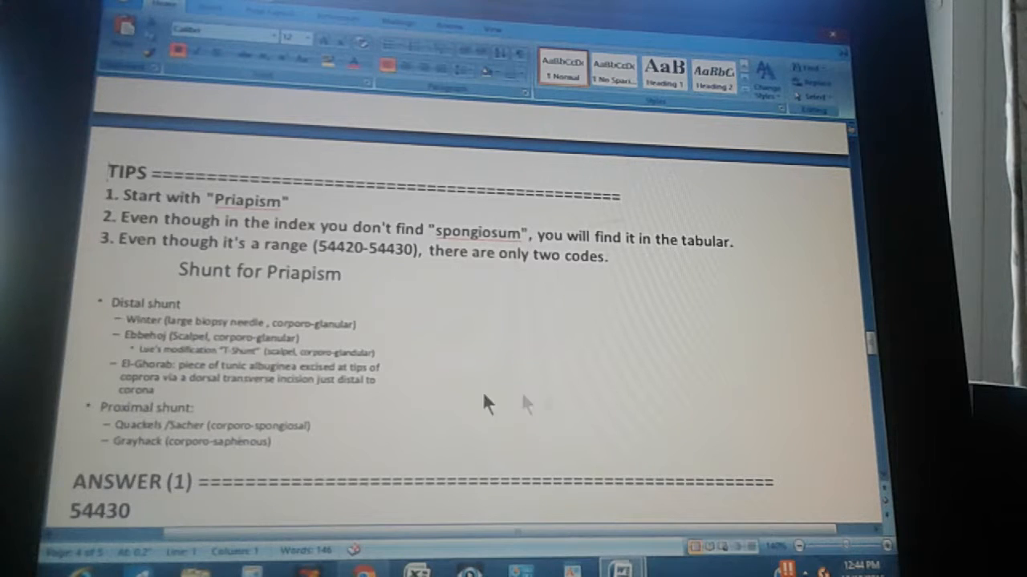
mouse_move(698, 417)
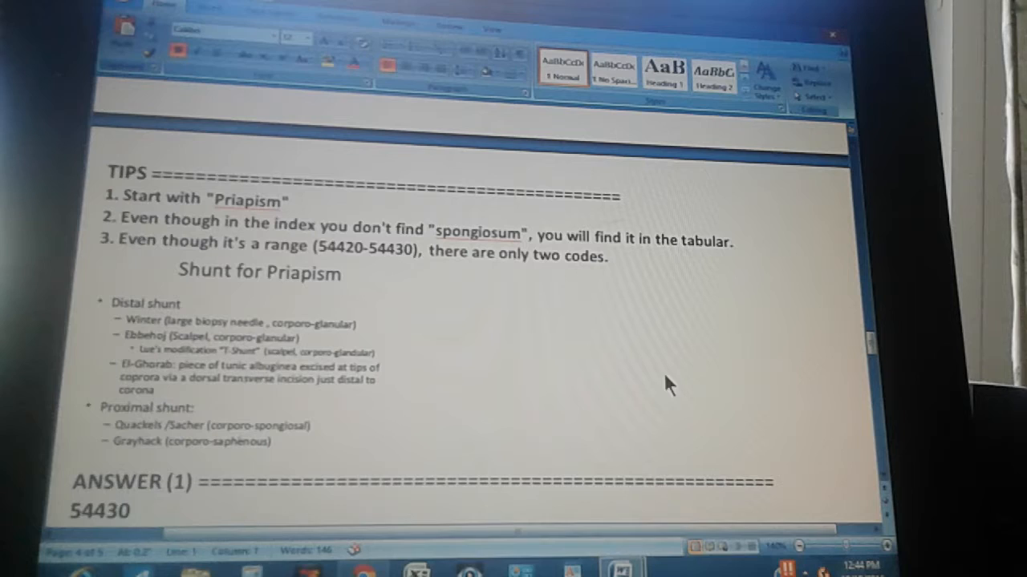
mouse_move(613, 372)
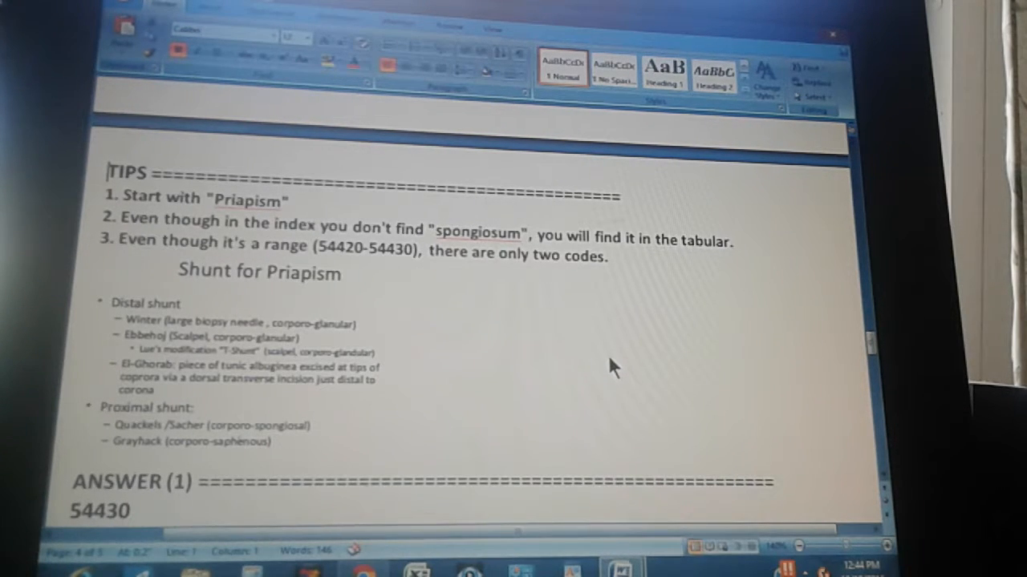
mouse_move(581, 361)
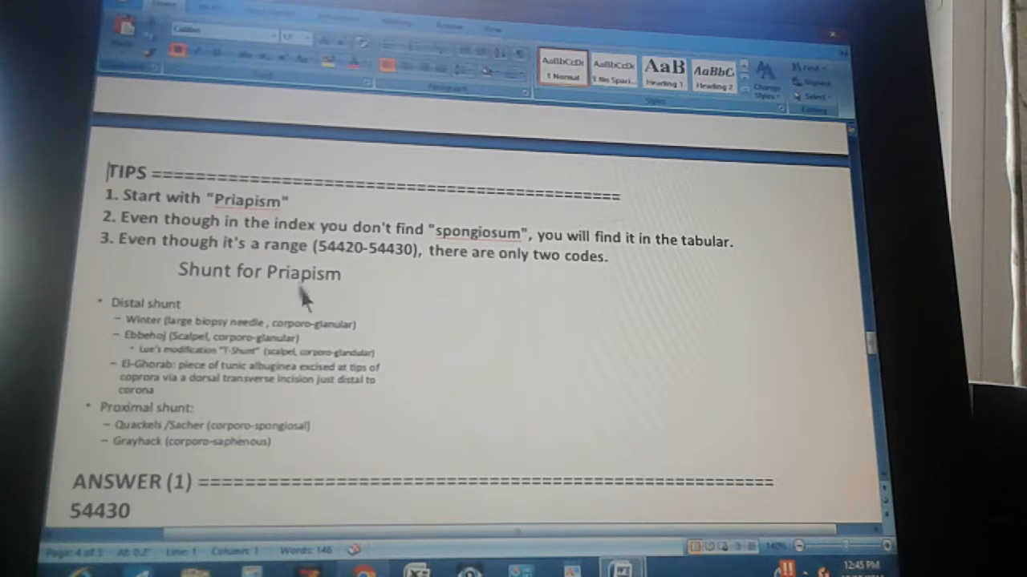
mouse_move(349, 317)
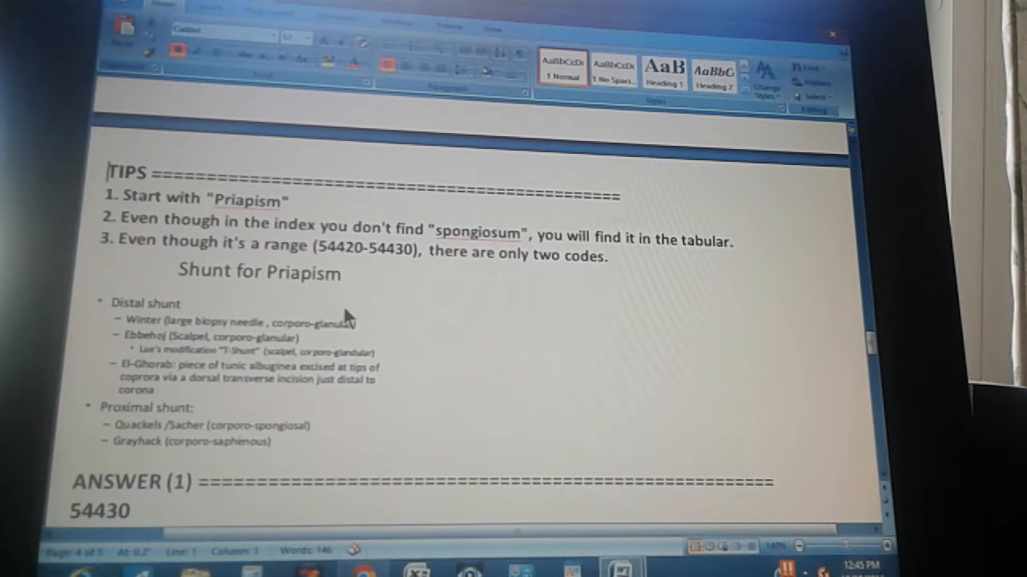
mouse_move(446, 441)
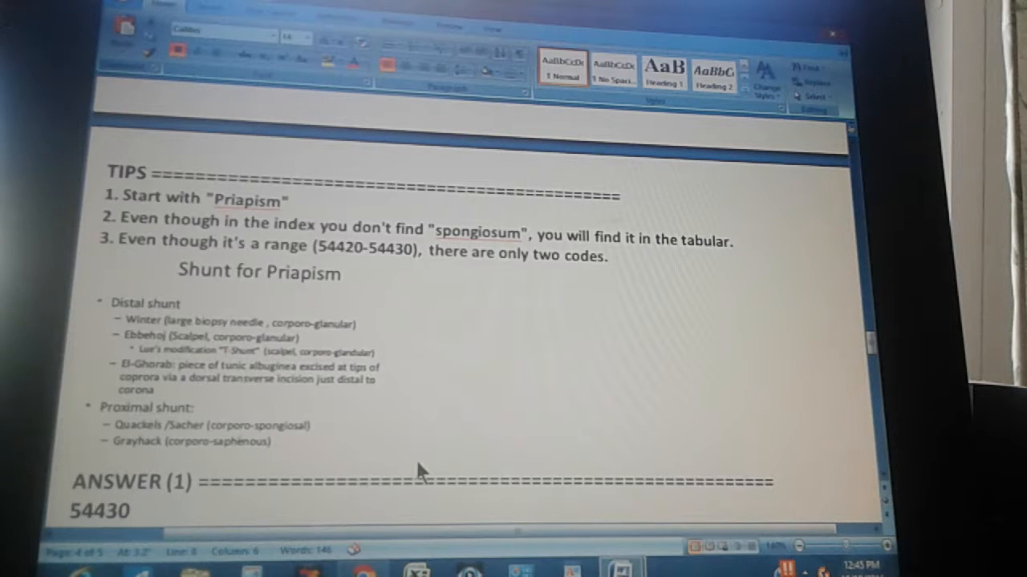
scroll(up, 3)
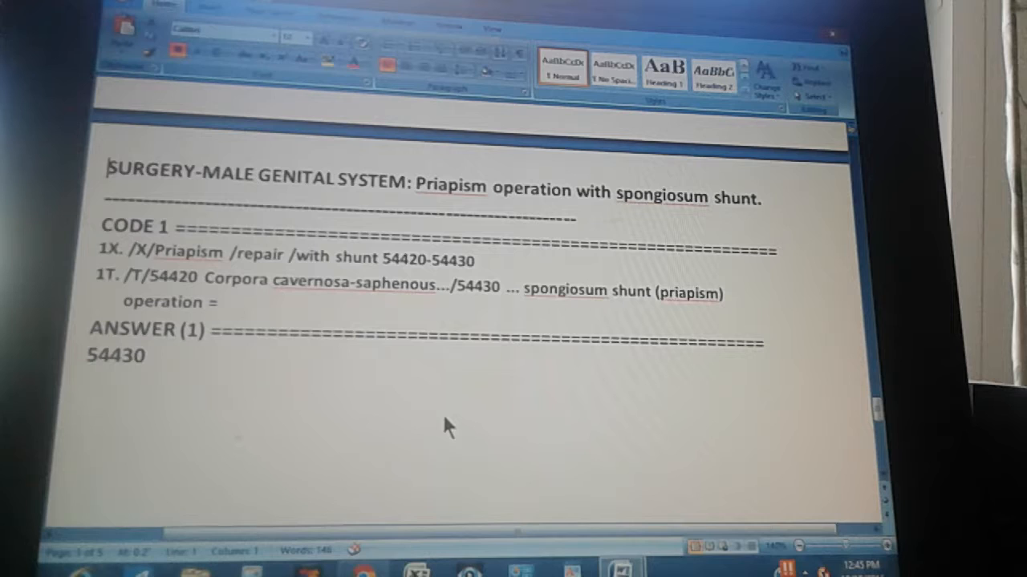
mouse_move(625, 249)
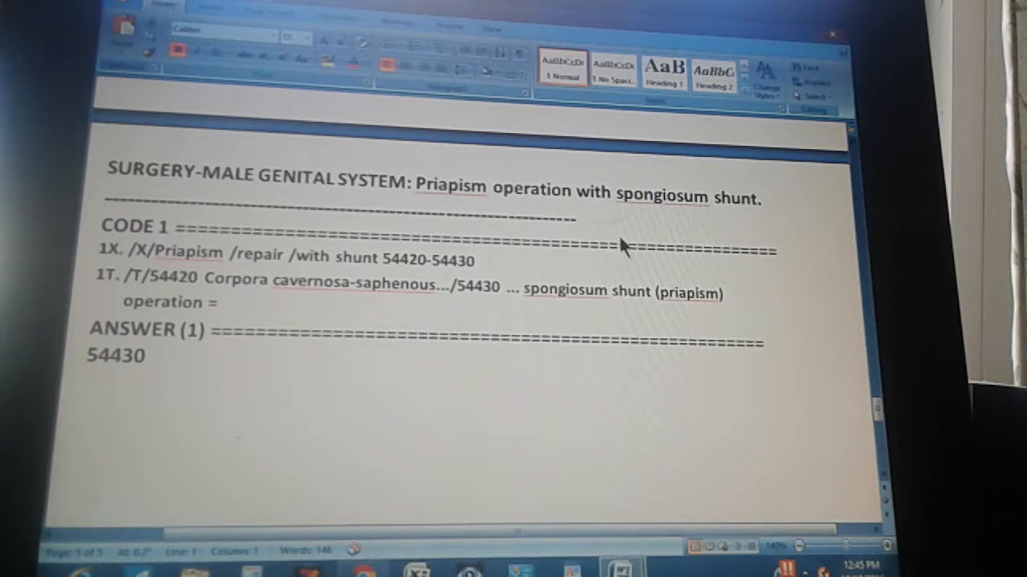
mouse_move(597, 227)
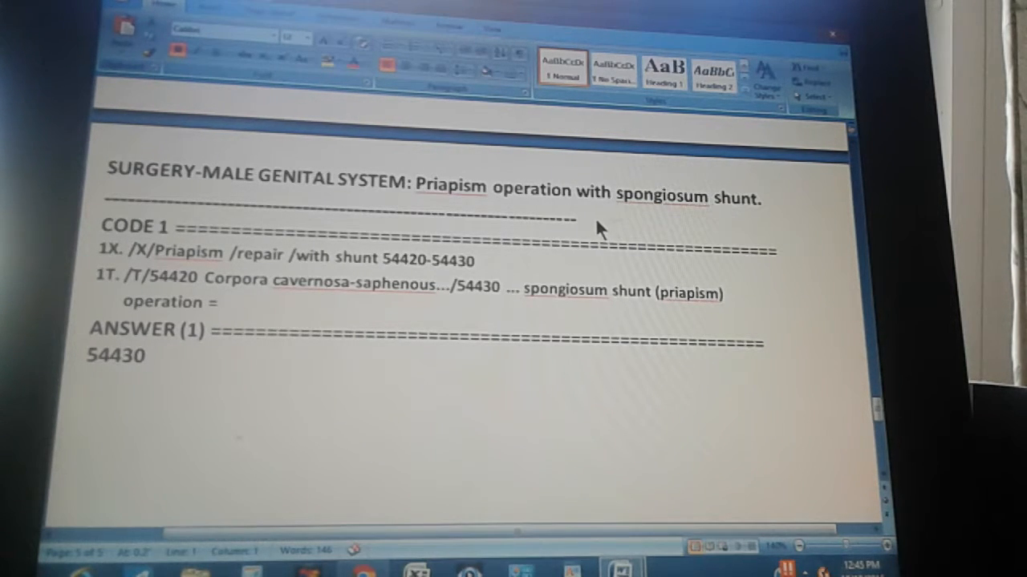
mouse_move(369, 260)
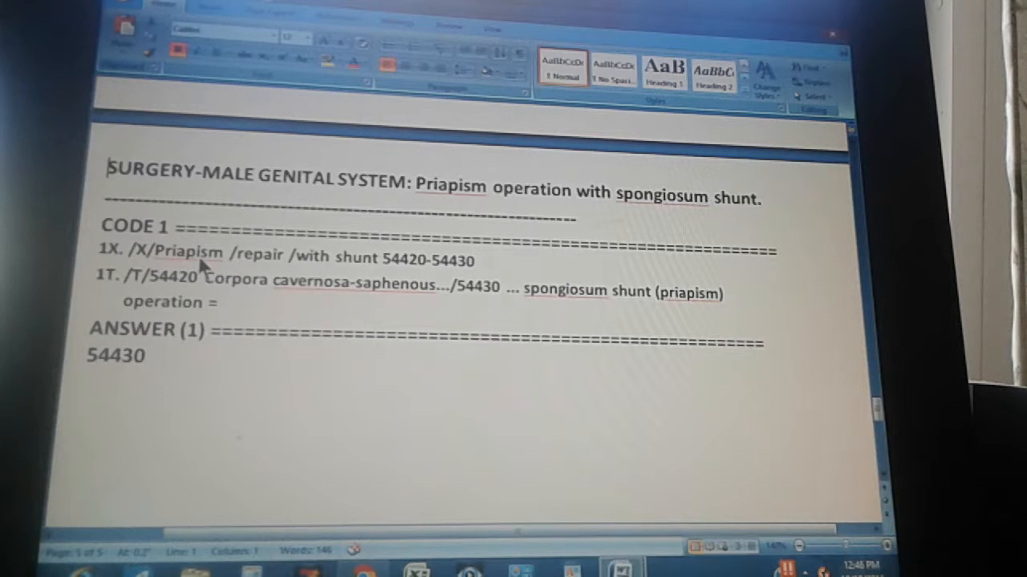
mouse_move(264, 269)
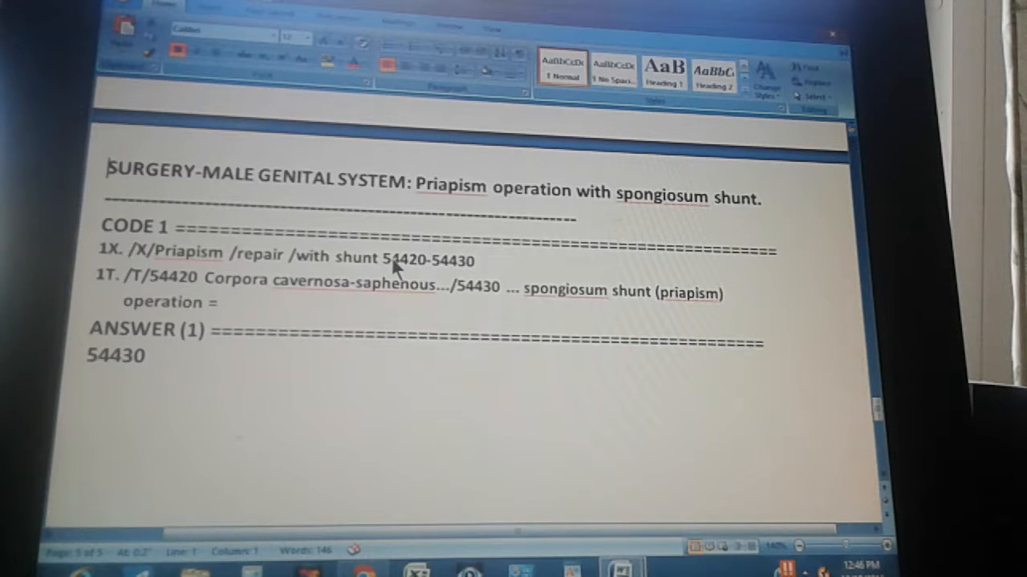
mouse_move(397, 273)
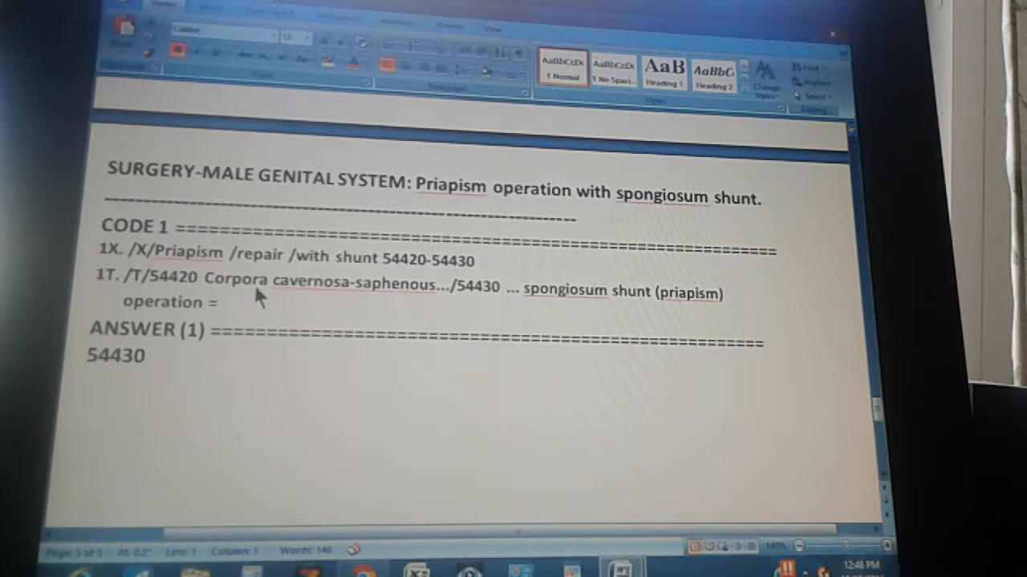
mouse_move(329, 302)
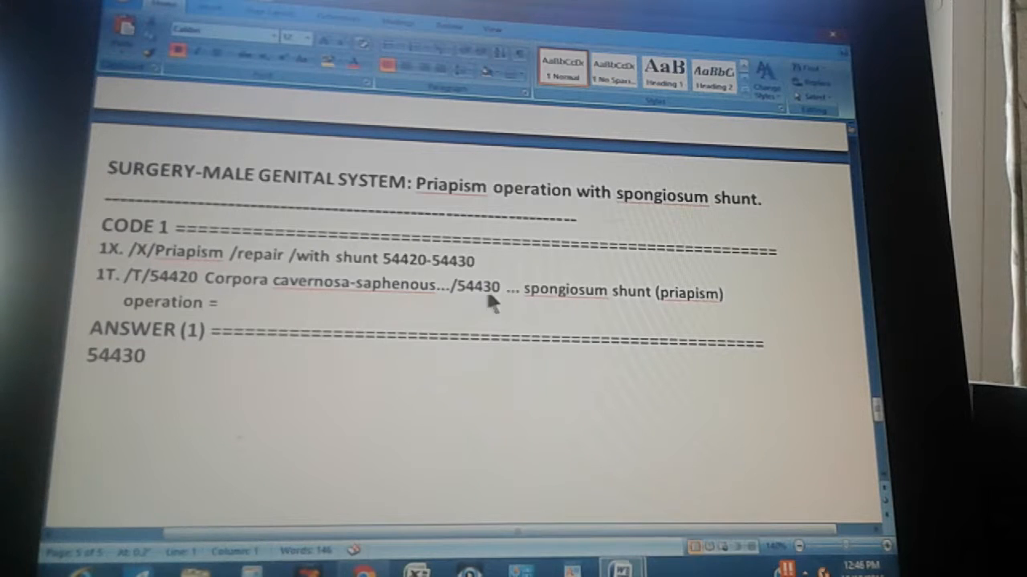
mouse_move(686, 318)
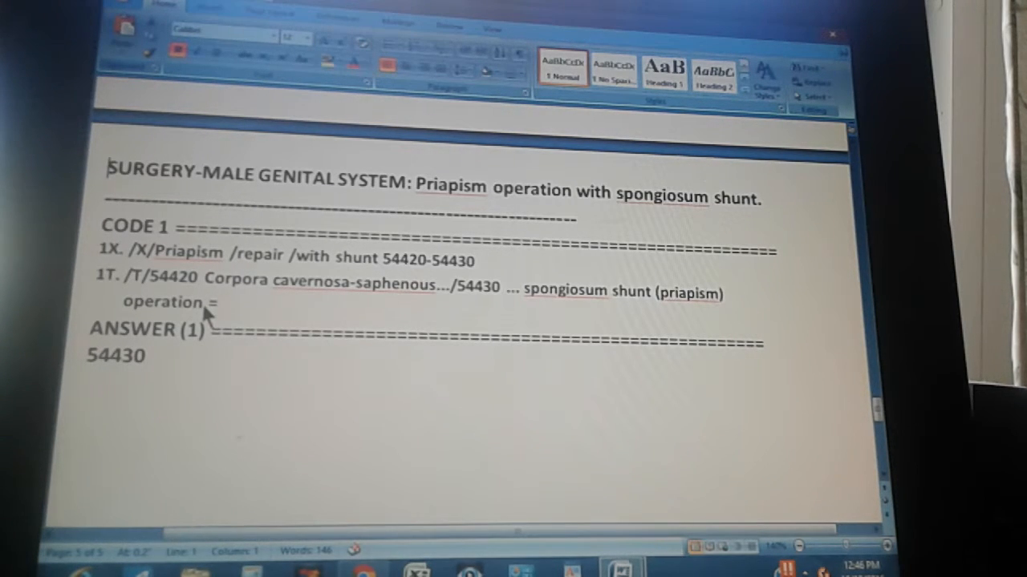
mouse_move(241, 313)
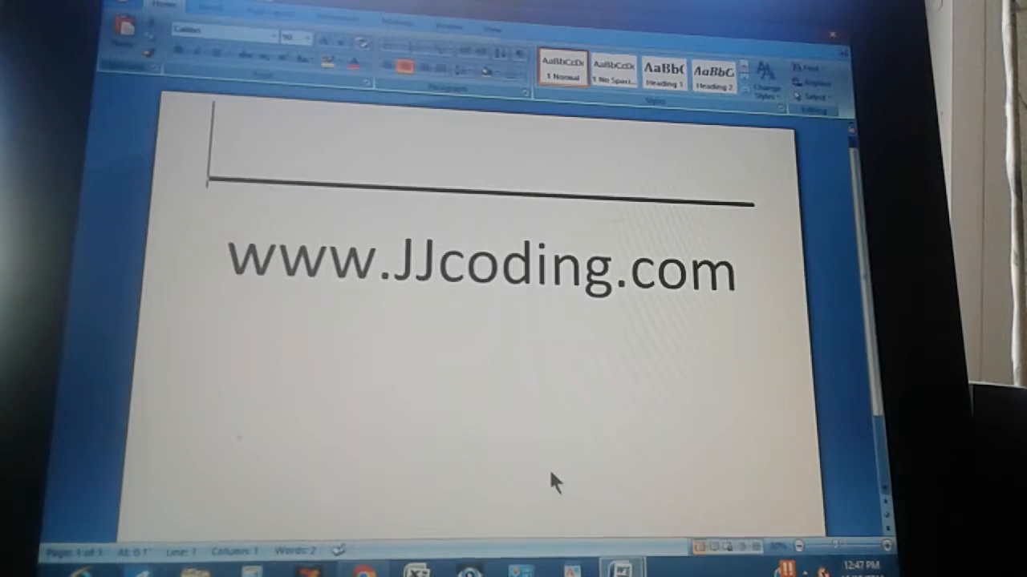
mouse_move(433, 340)
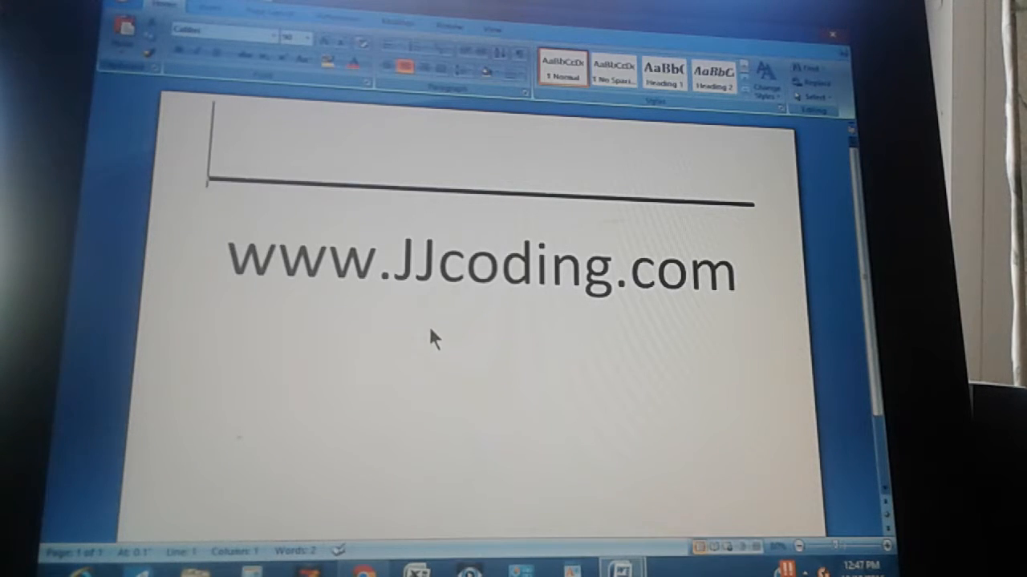